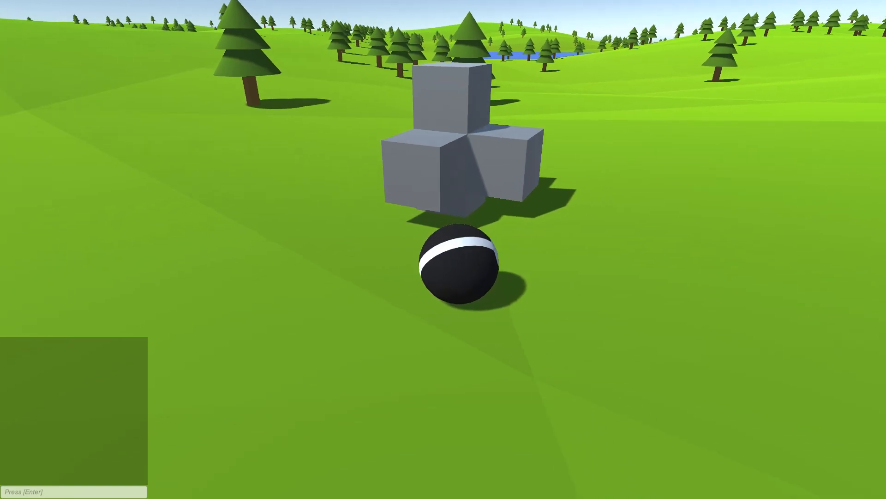
Test-run the scene, placing two cubes at the green cursor block, then stop.
left_click(443, 26)
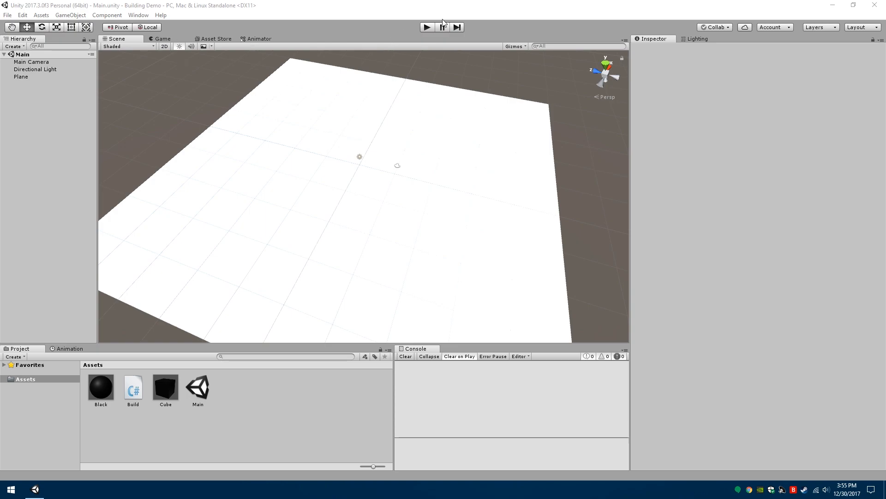
left_click(426, 27)
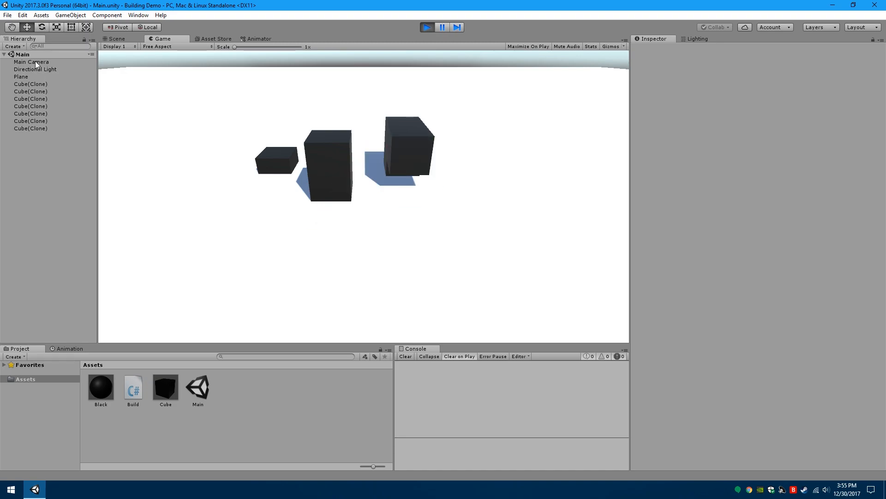
left_click(31, 62)
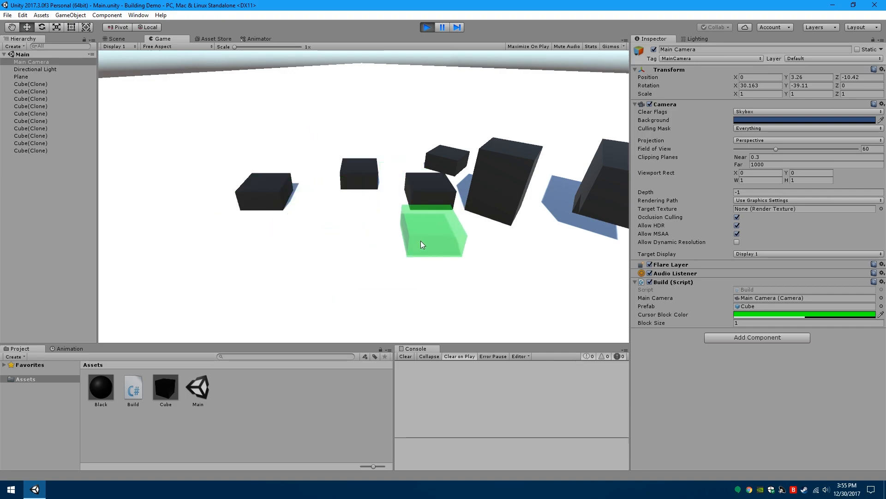
left_click(488, 181)
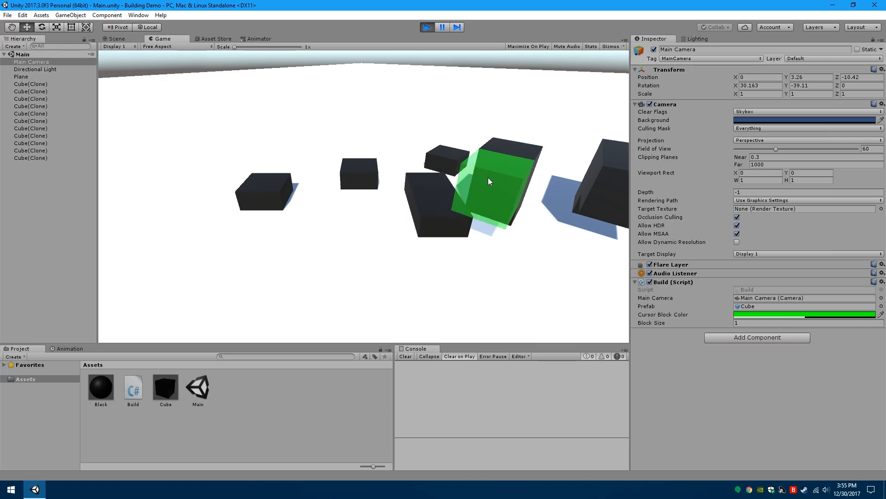
left_click(360, 164)
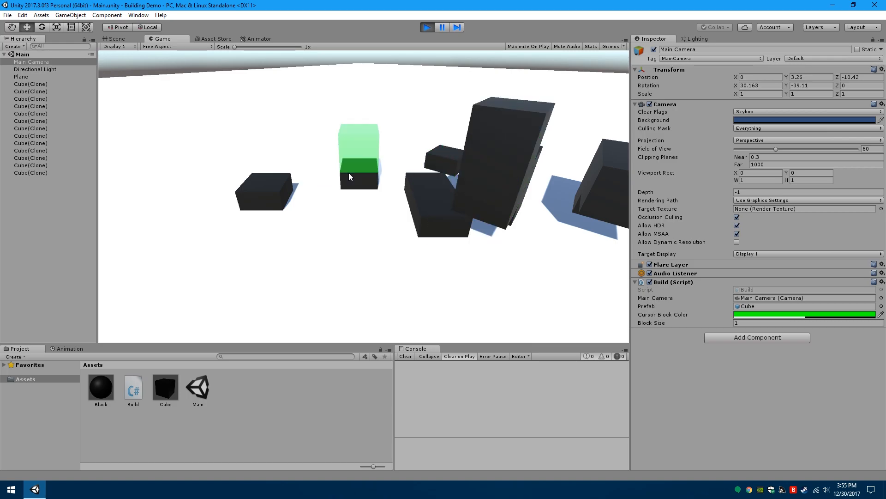
left_click(426, 26)
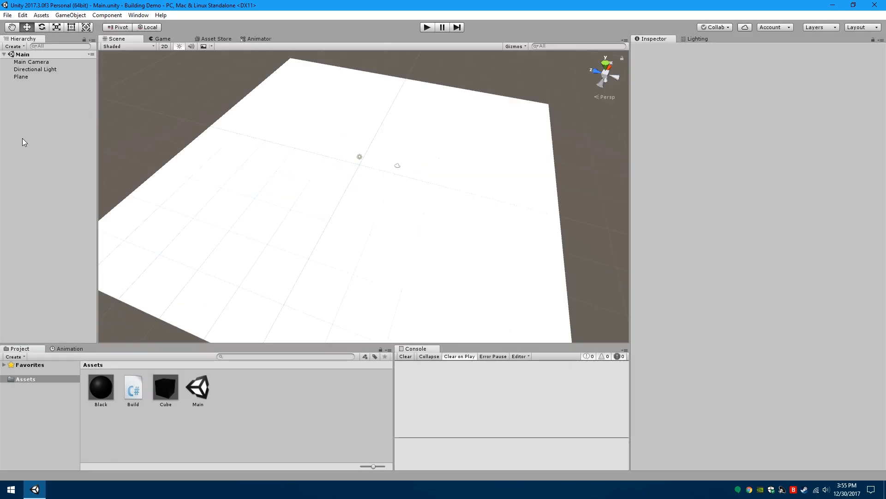
Inspect the Plane, the Main Camera's Build script, and the Cube prefab's Black material.
left_click(21, 76)
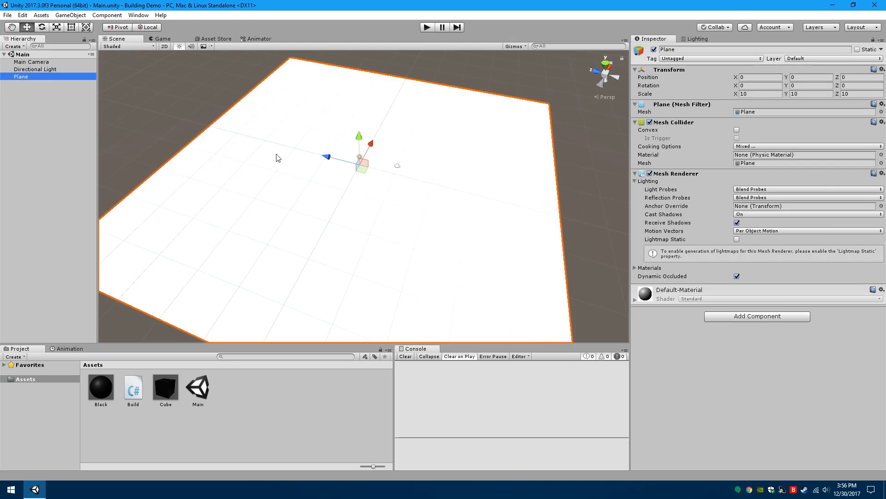
left_click(32, 62)
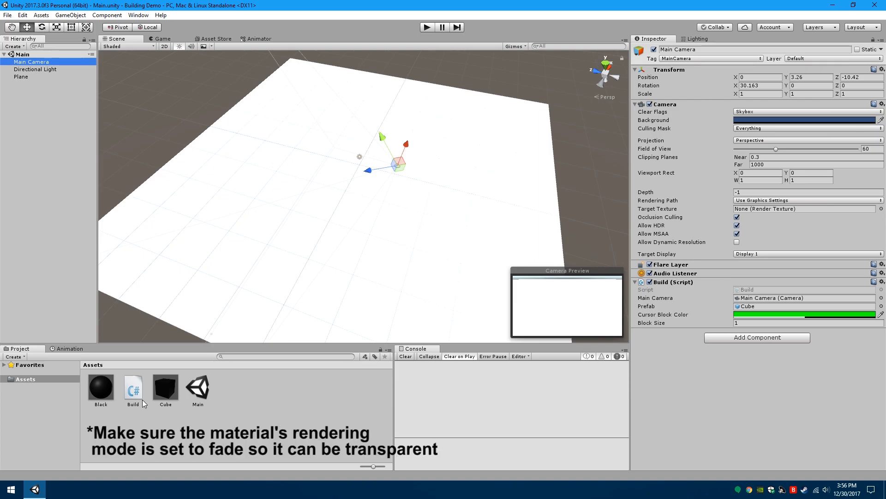
left_click(165, 388)
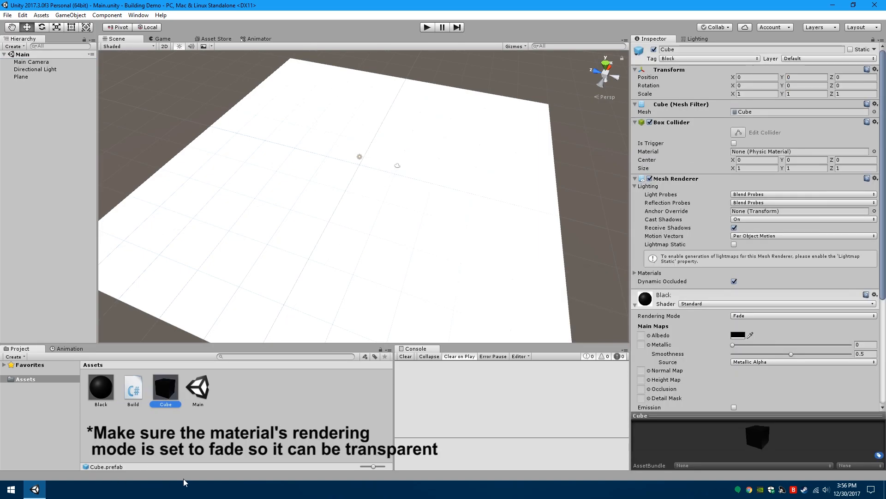
left_click(634, 303)
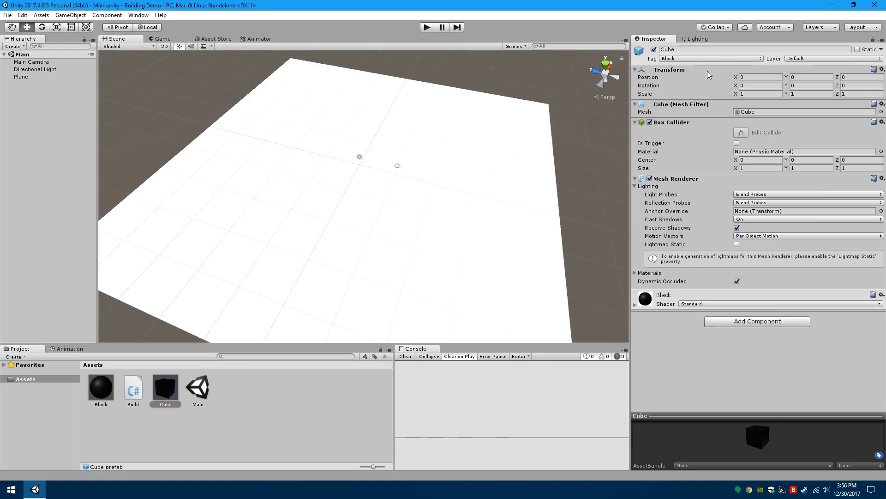
mouse_move(669, 66)
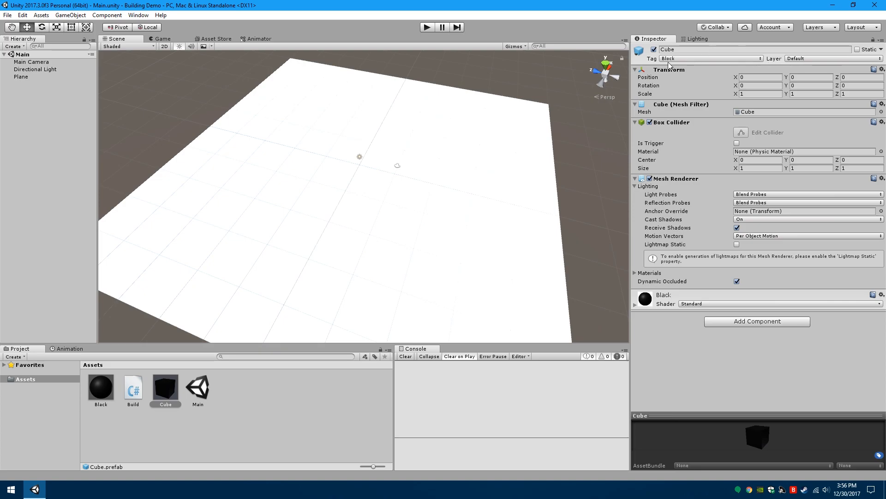
mouse_move(444, 293)
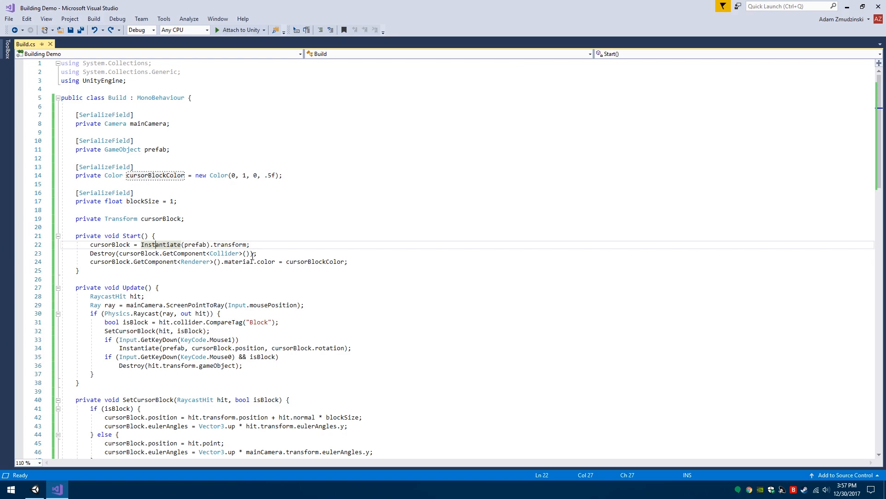
mouse_move(317, 262)
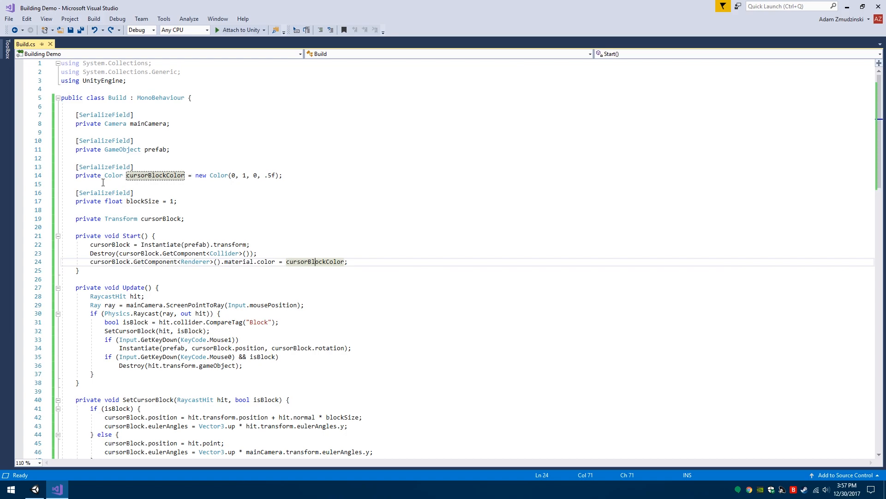
Scroll Build.cs past the fields and Start method to the raycast lines in Update.
scroll("down", 3)
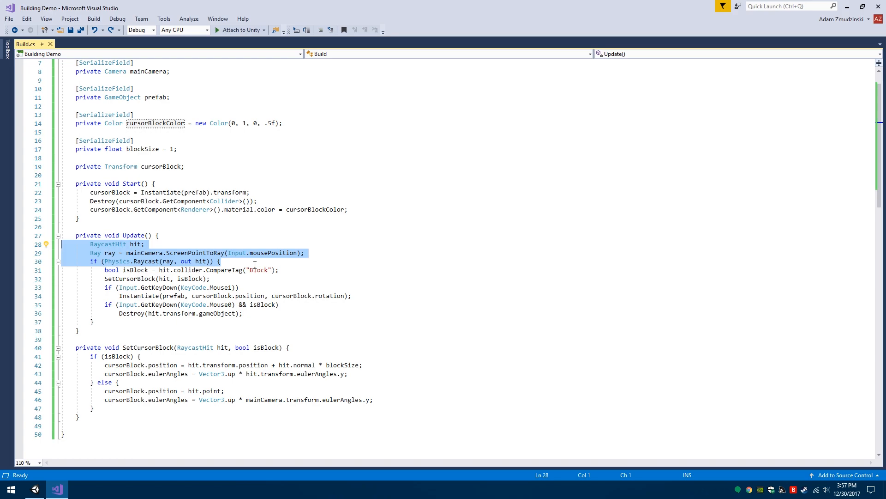
left_click(278, 270)
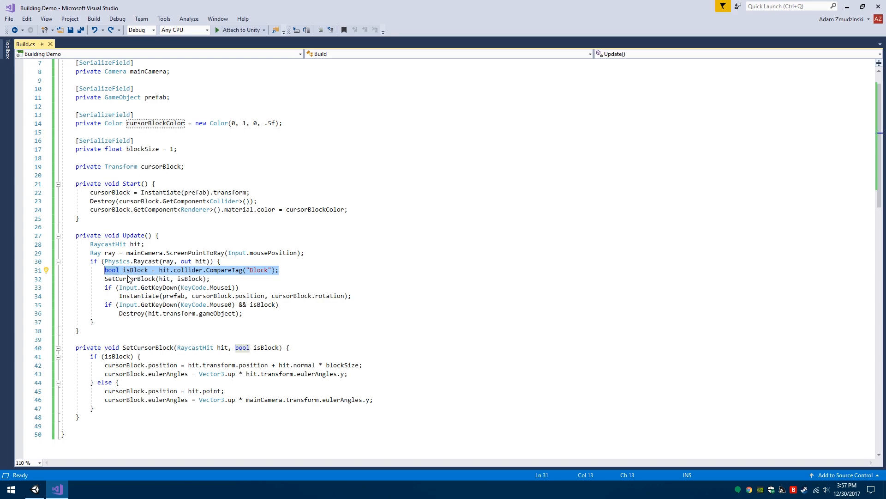
left_click(176, 279)
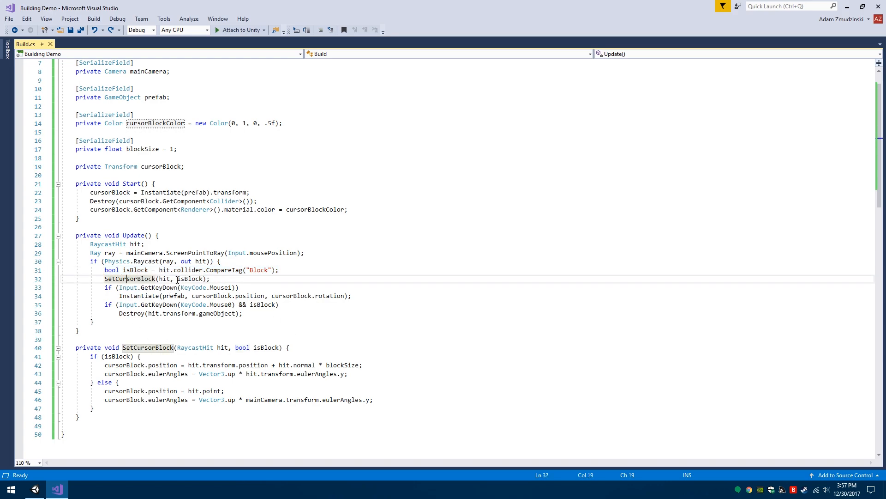
scroll("down", 3)
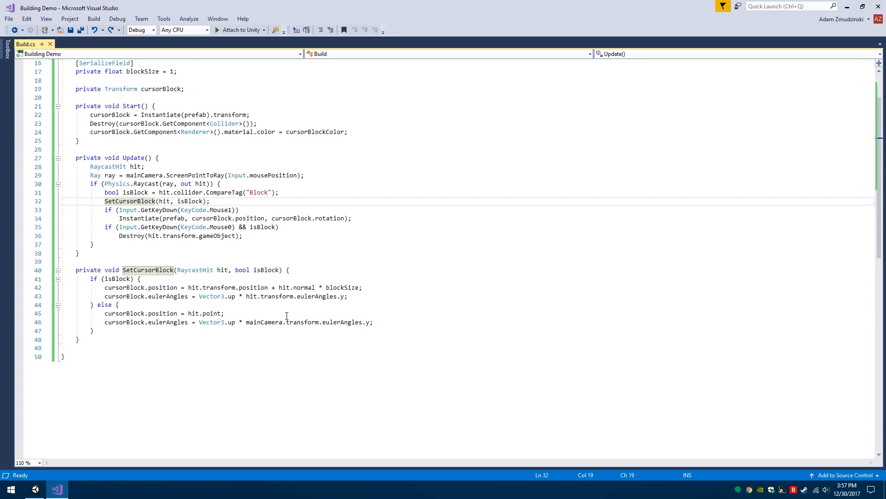
mouse_move(257, 287)
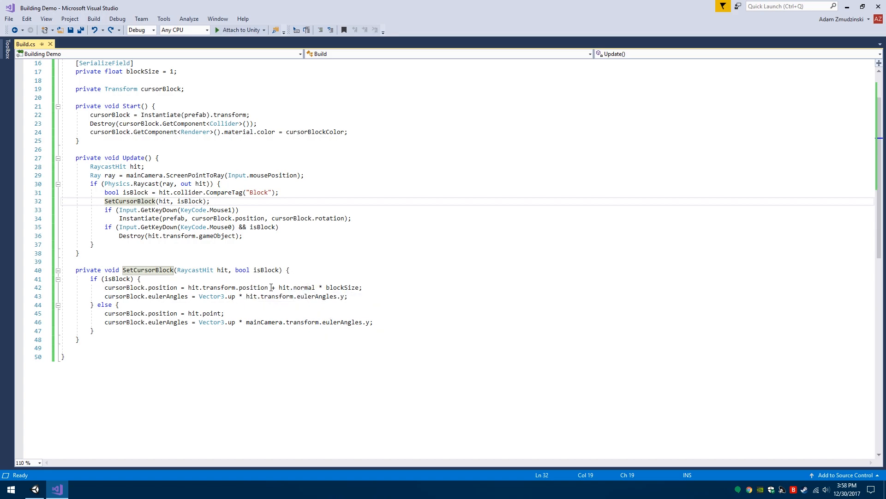
mouse_move(339, 287)
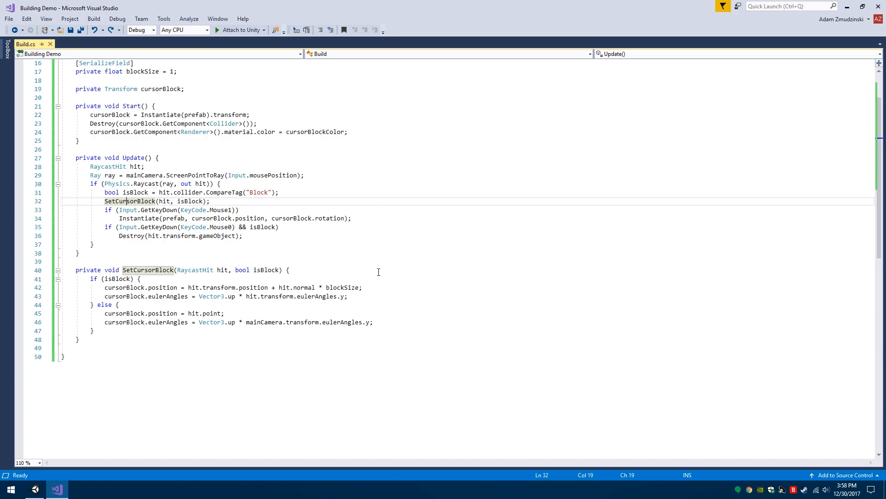
mouse_move(339, 266)
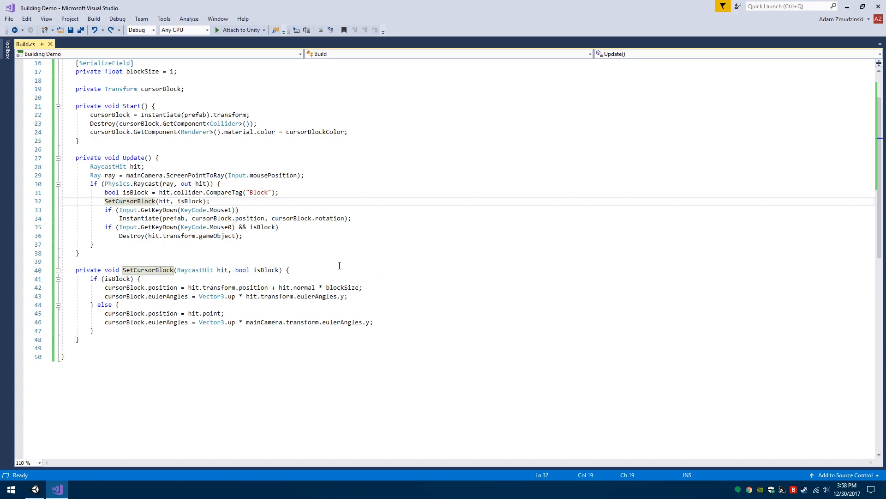
mouse_move(300, 288)
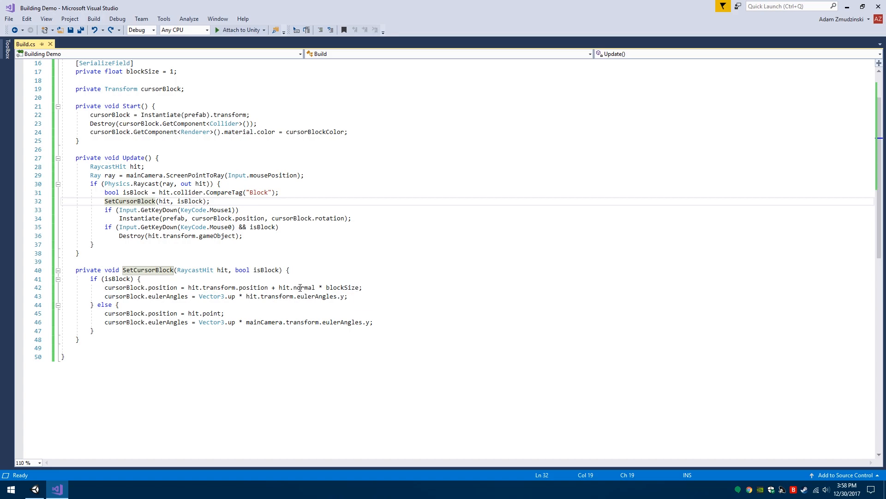
mouse_move(297, 287)
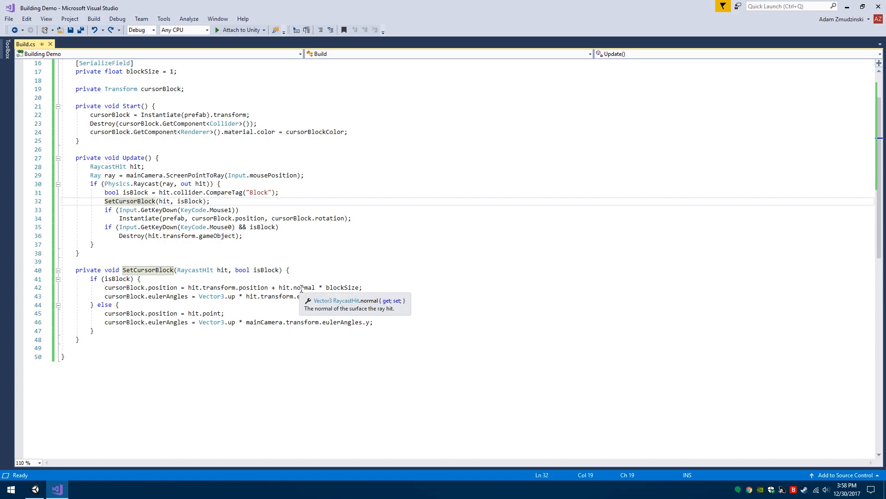
mouse_move(179, 296)
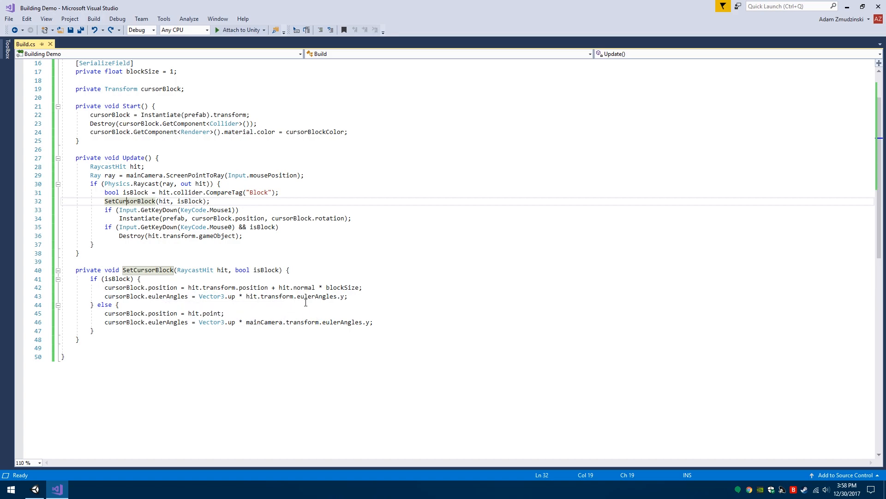
mouse_move(323, 296)
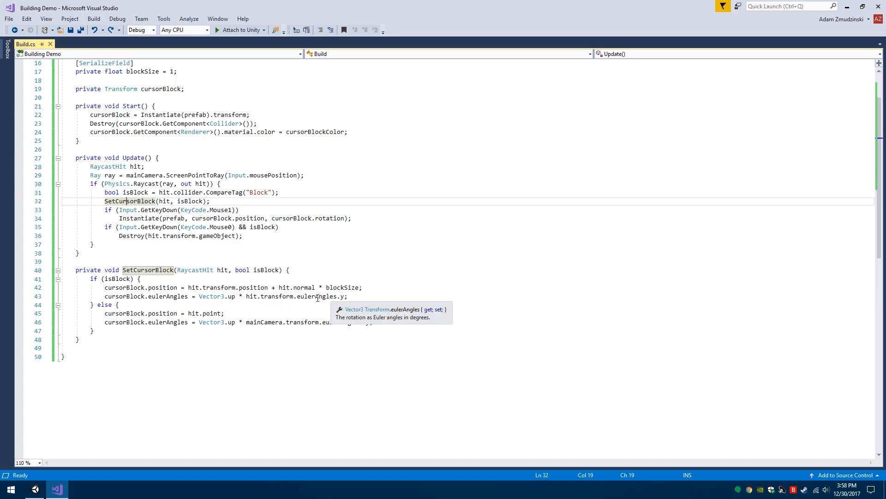
mouse_move(182, 322)
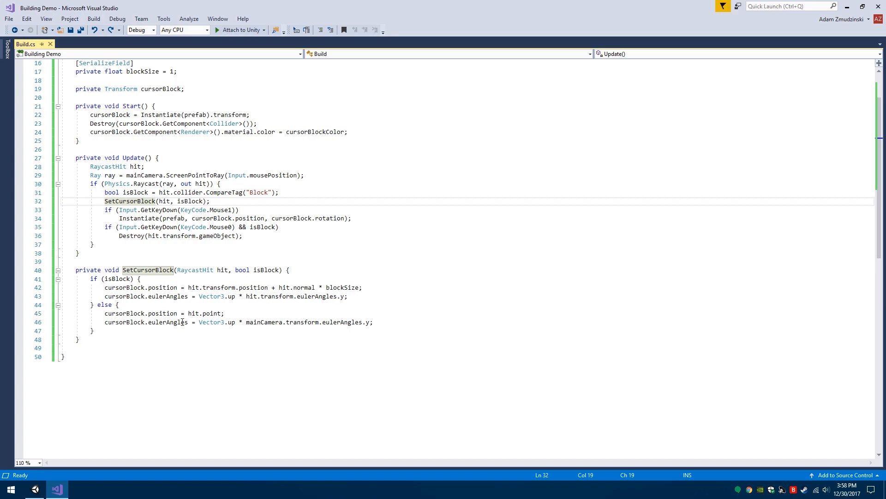
mouse_move(170, 313)
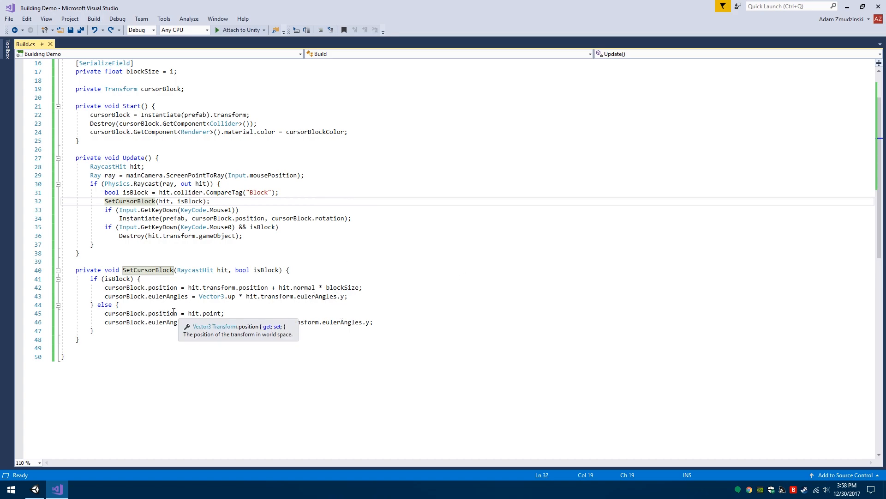
mouse_move(214, 313)
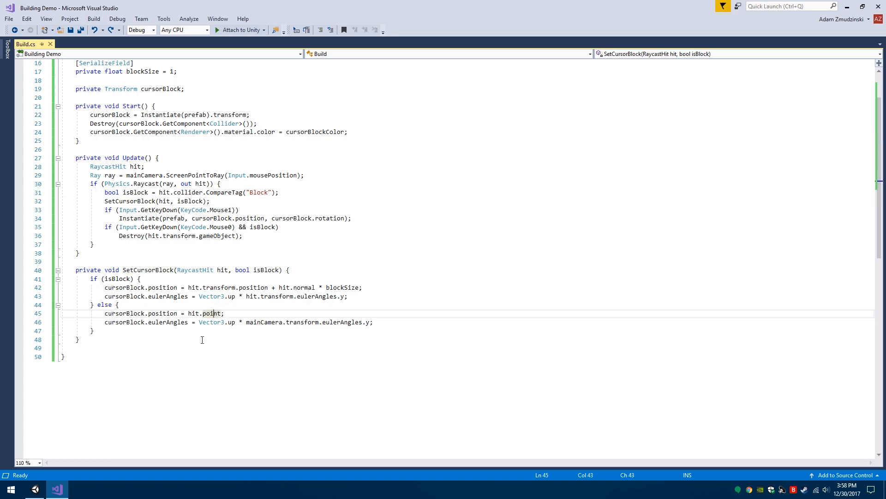
mouse_move(219, 330)
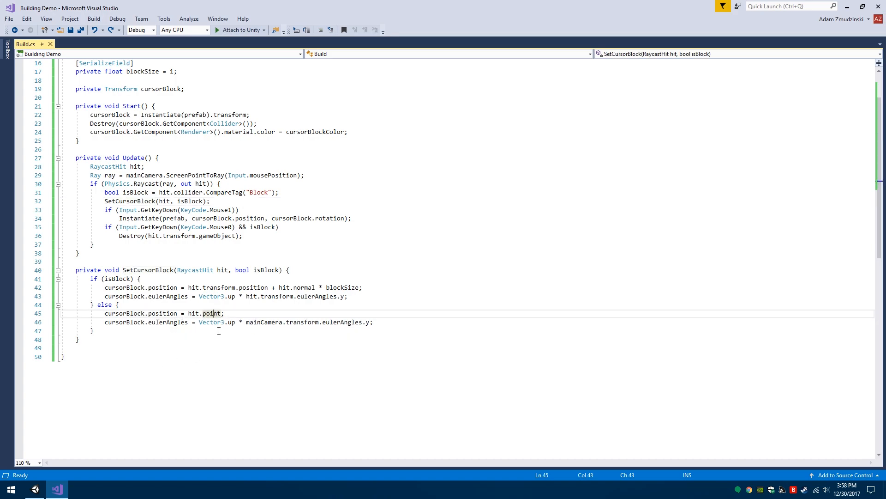
mouse_move(189, 264)
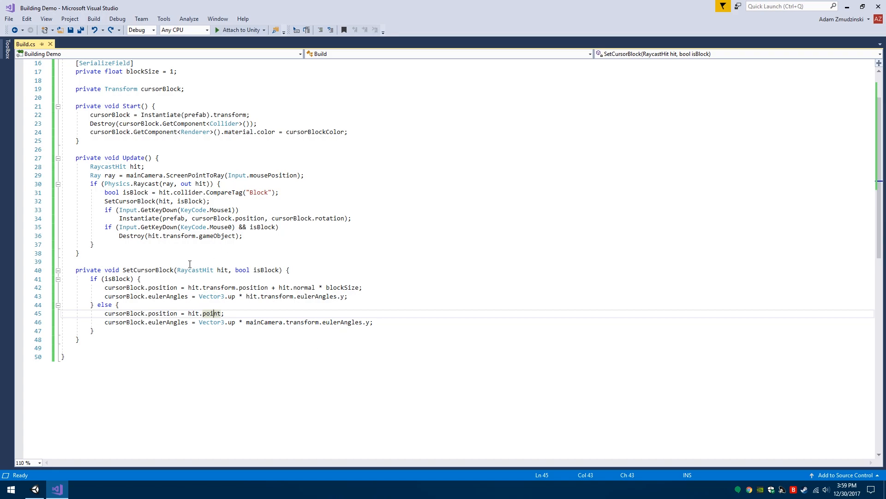
scroll("up", 3)
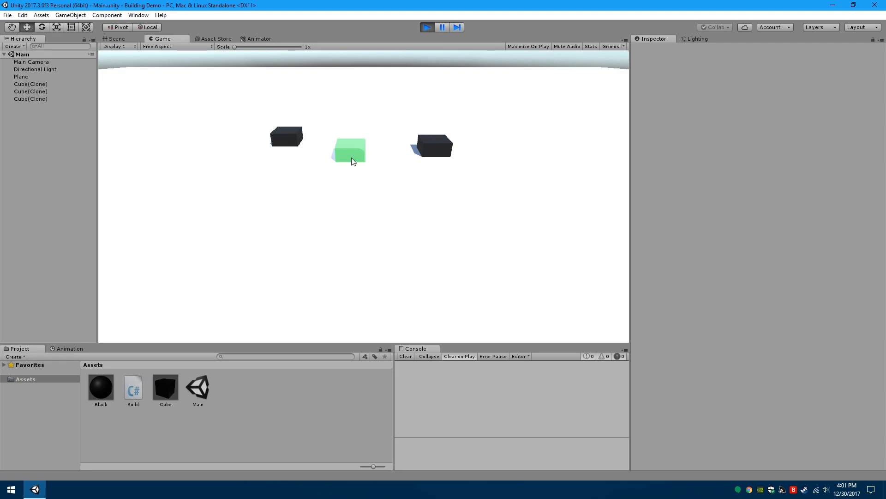
Return to Unity with the game running and the green cursor block between two cubes.
left_click(22, 14)
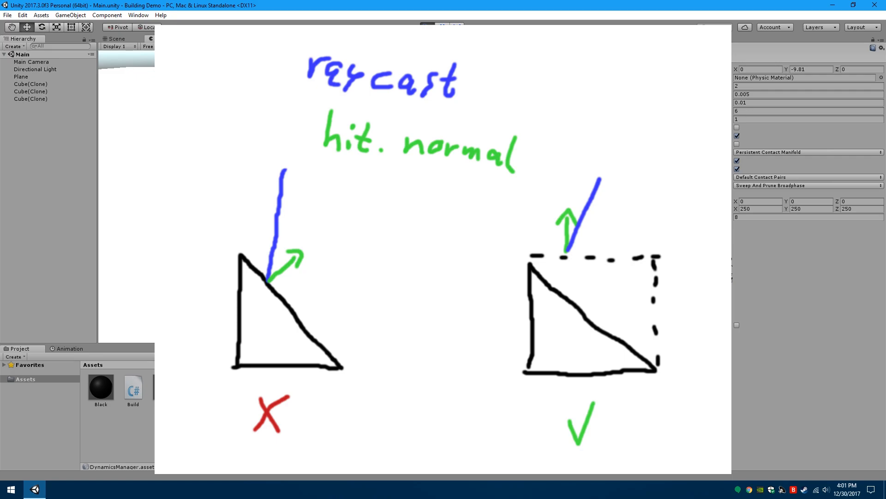
Show the Physics Manager's layer collision matrix beside the running game's two dark cubes.
left_click(426, 27)
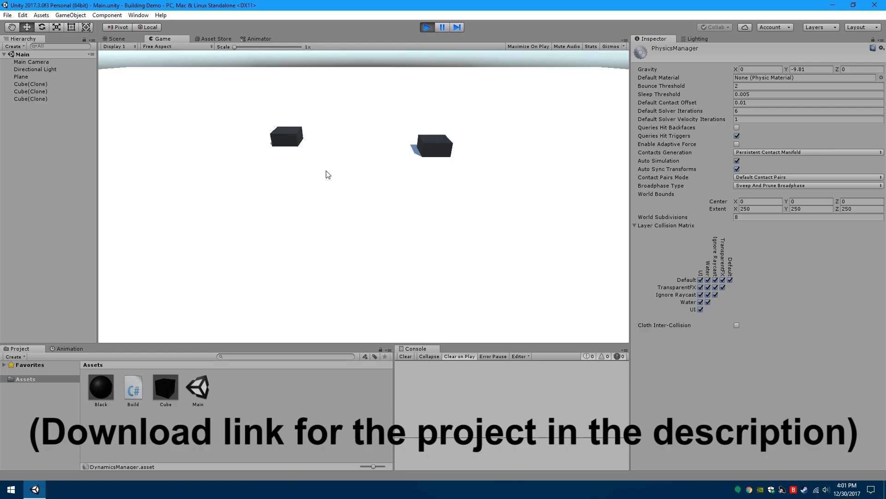
mouse_move(198, 264)
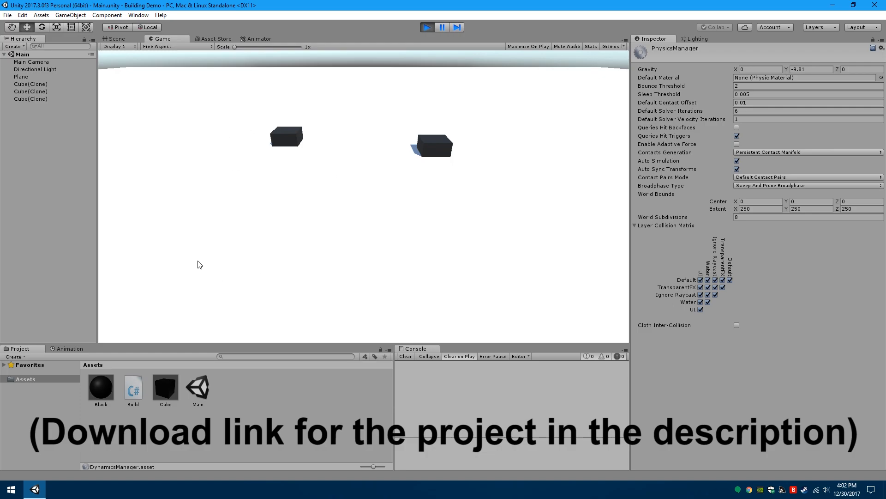
mouse_move(361, 139)
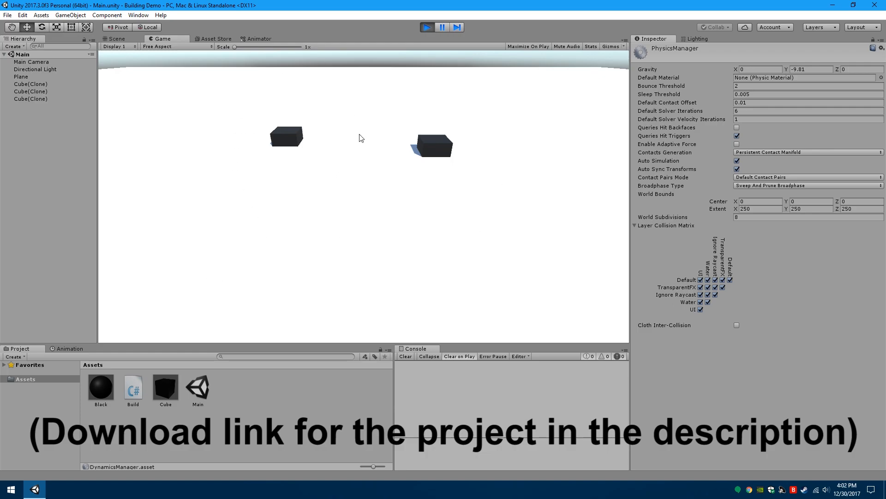